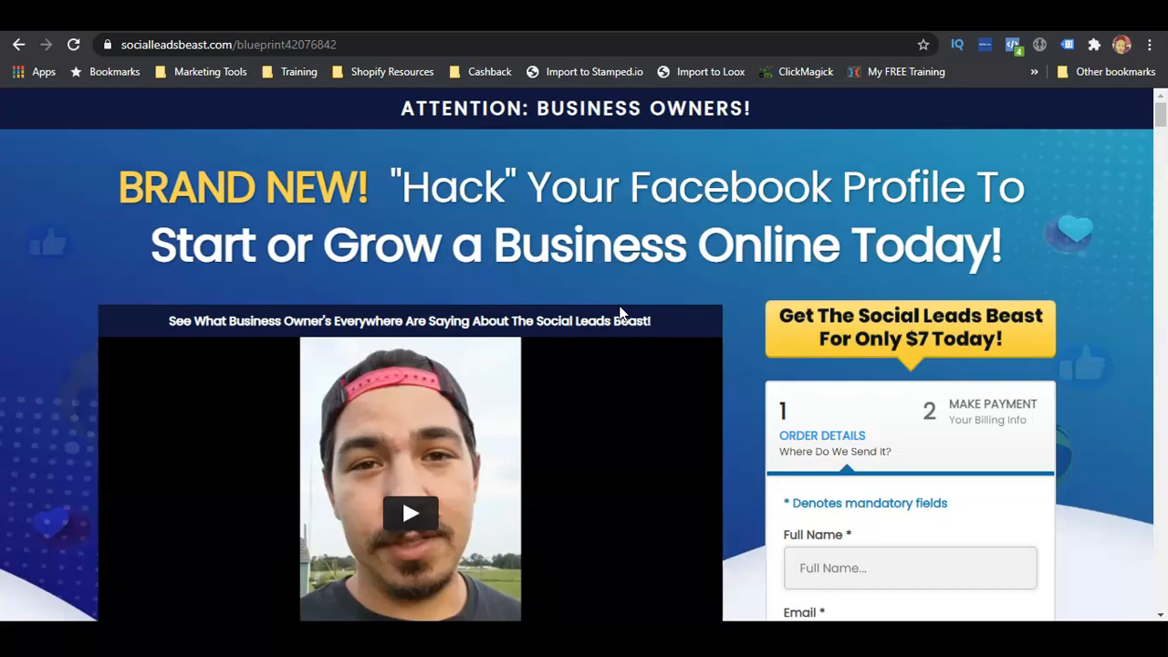
Scroll the Social Leads Beast sales page through its pitch and three-step overview to the customer testimonials.
scroll(down, 3)
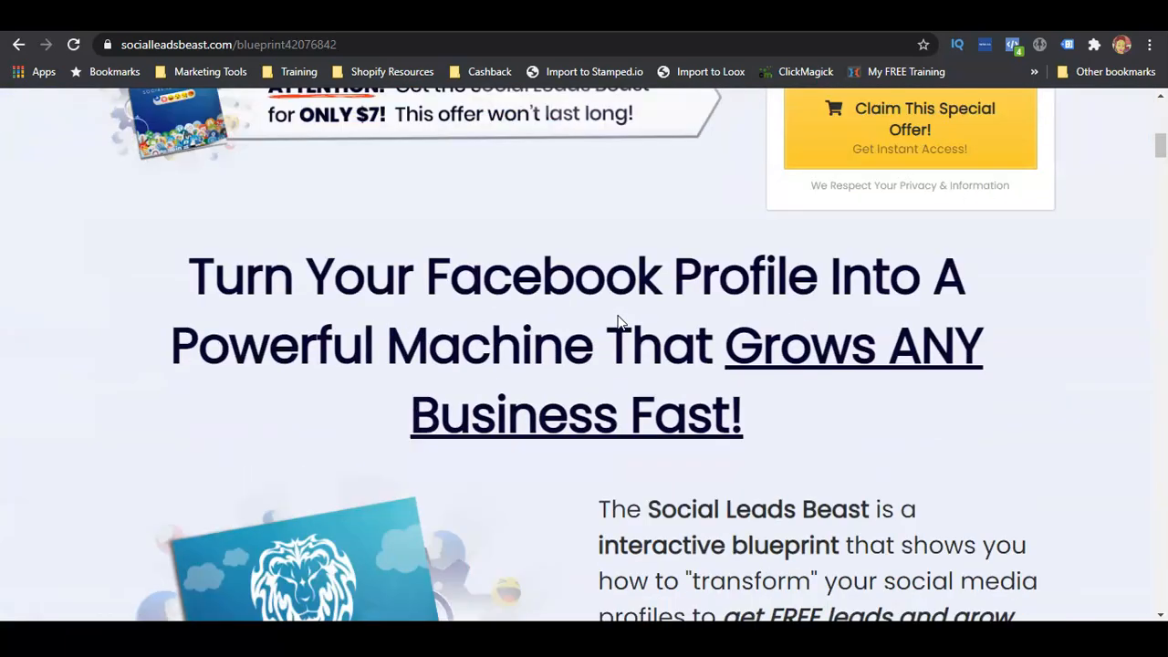
scroll(down, 3)
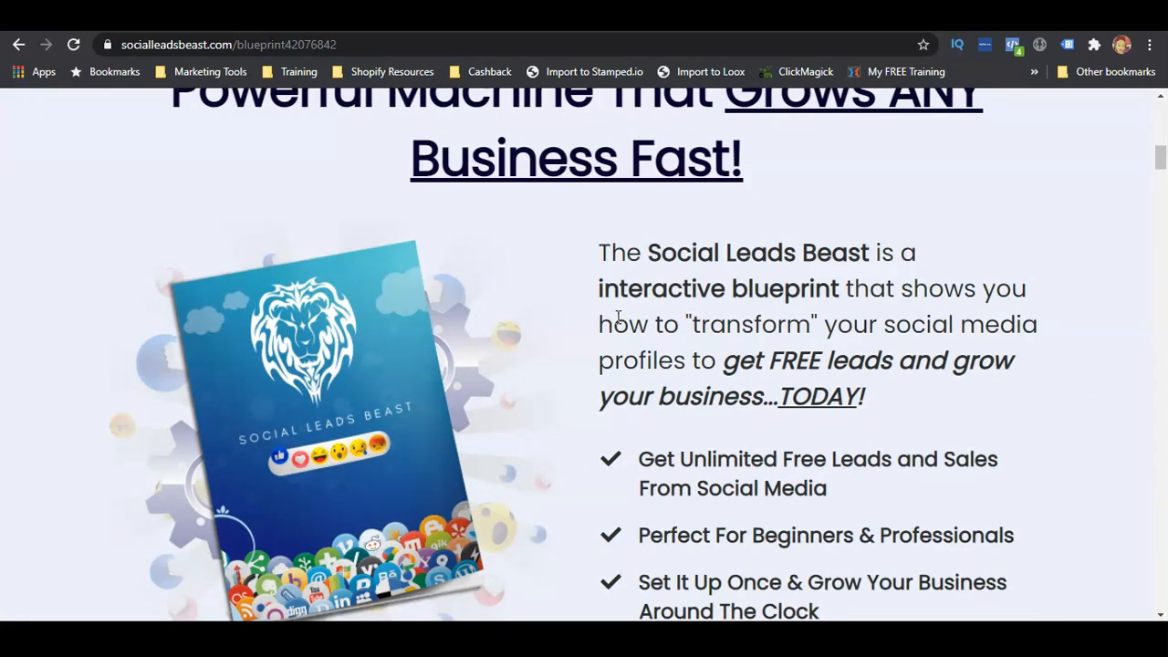
scroll(down, 3)
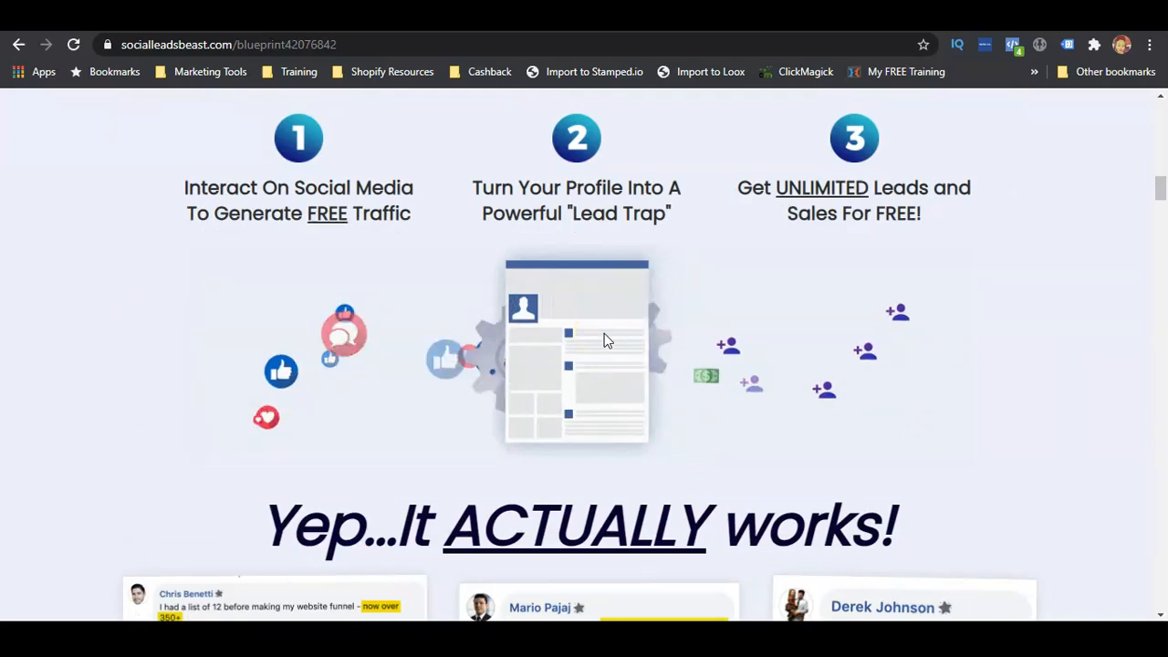
scroll(down, 3)
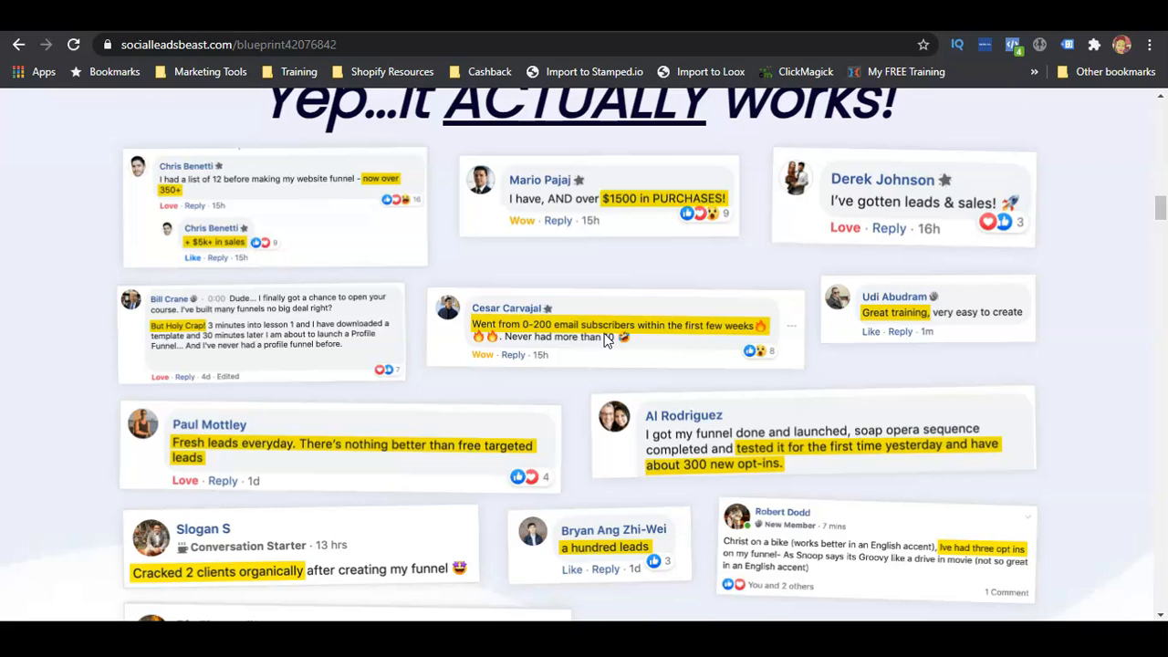
mouse_move(603, 342)
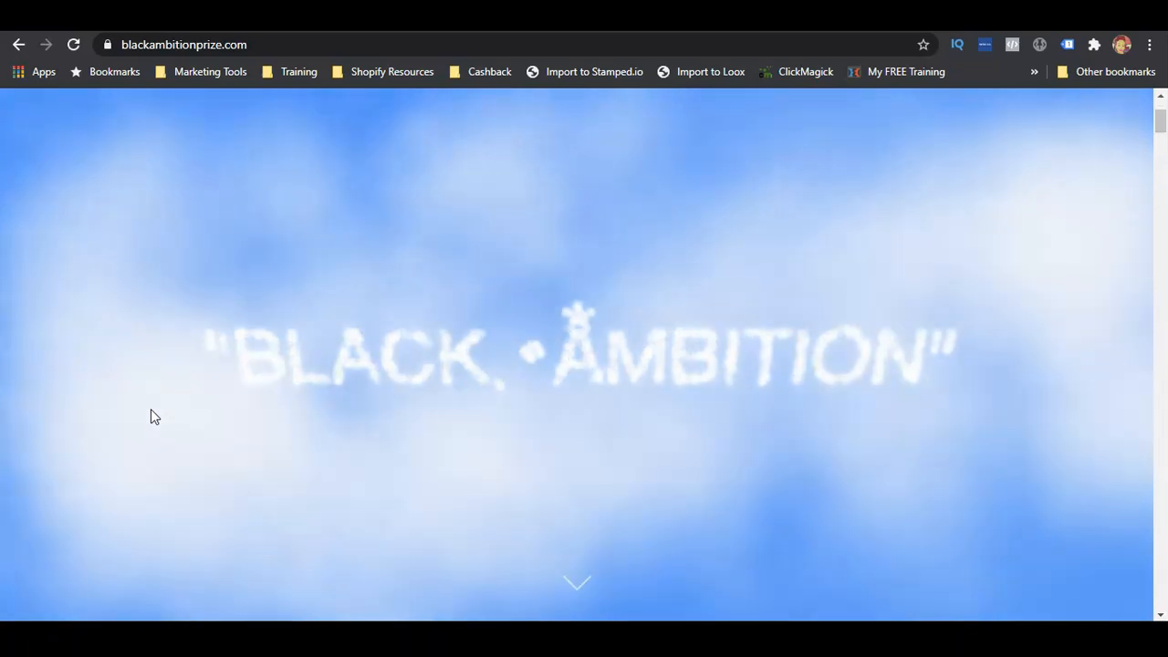
Scroll blackambitionprize.com past the mission statements to The Context's Black and Latinx founder statistics.
scroll(down, 3)
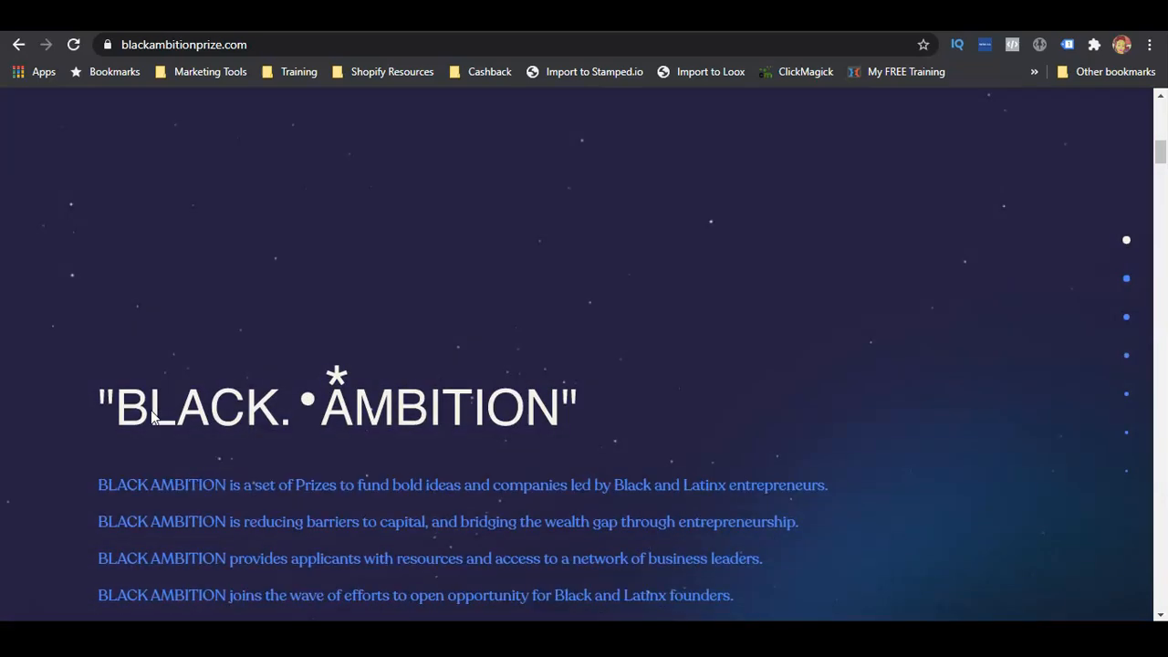
scroll(down, 3)
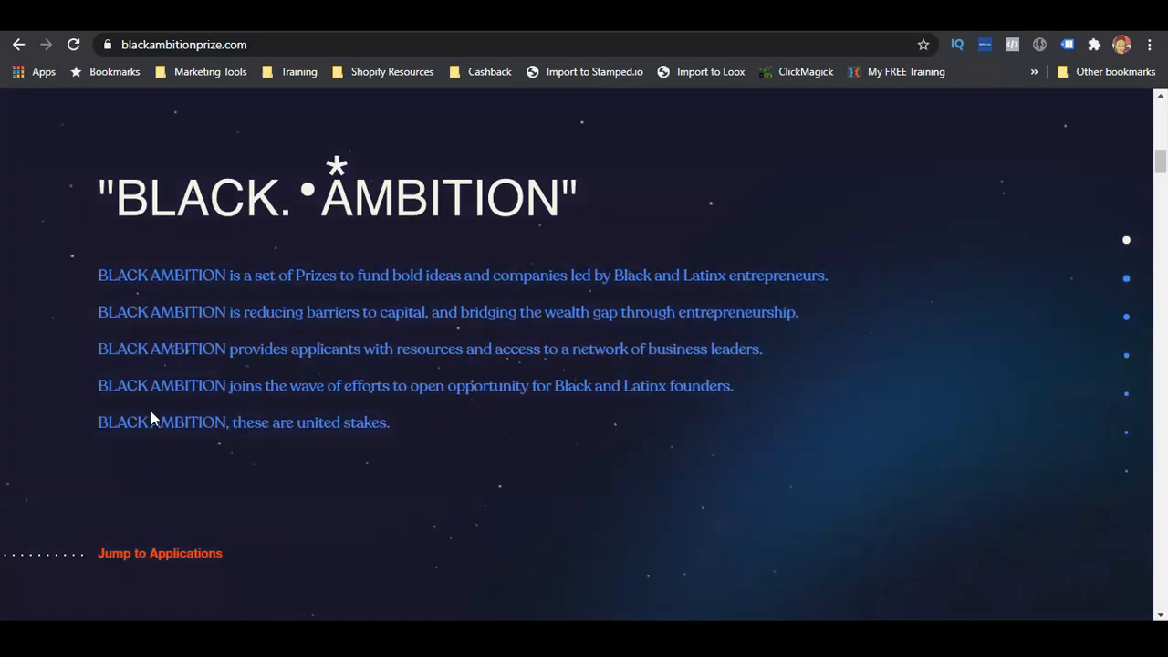
scroll(down, 3)
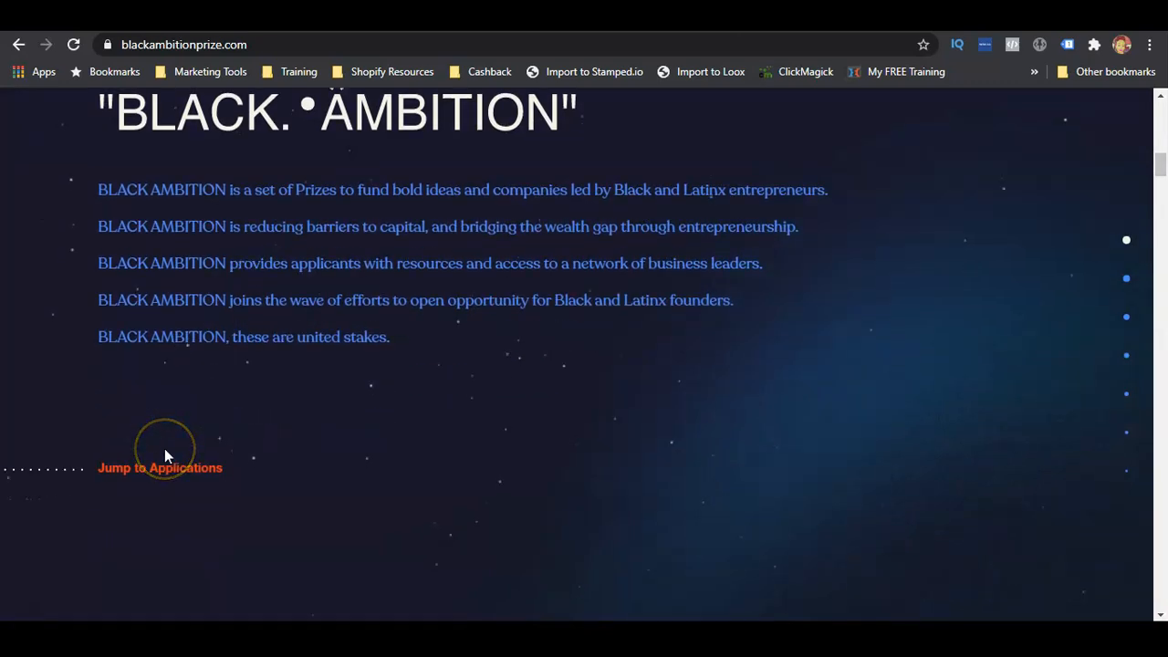
scroll(down, 3)
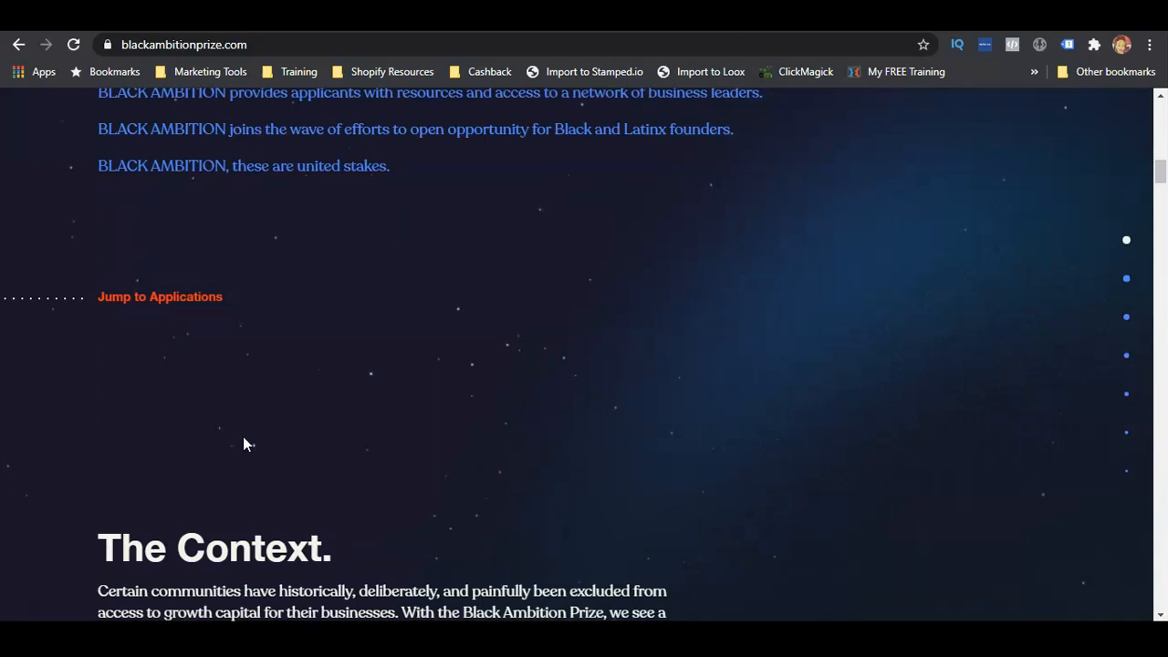
scroll(down, 3)
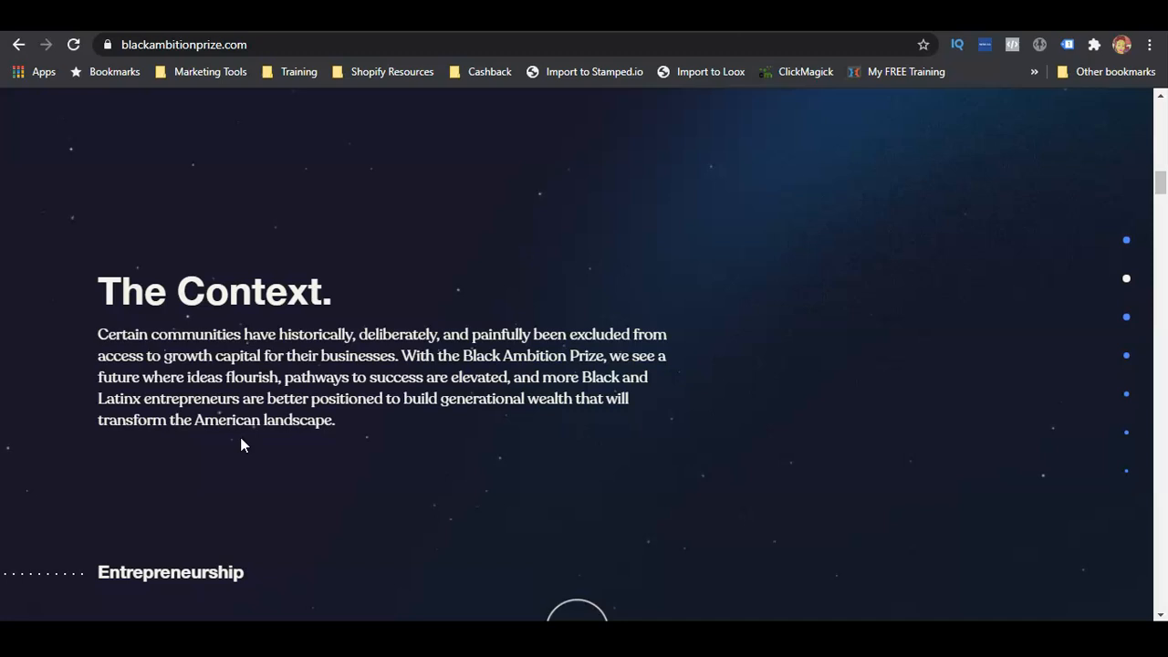
scroll(down, 3)
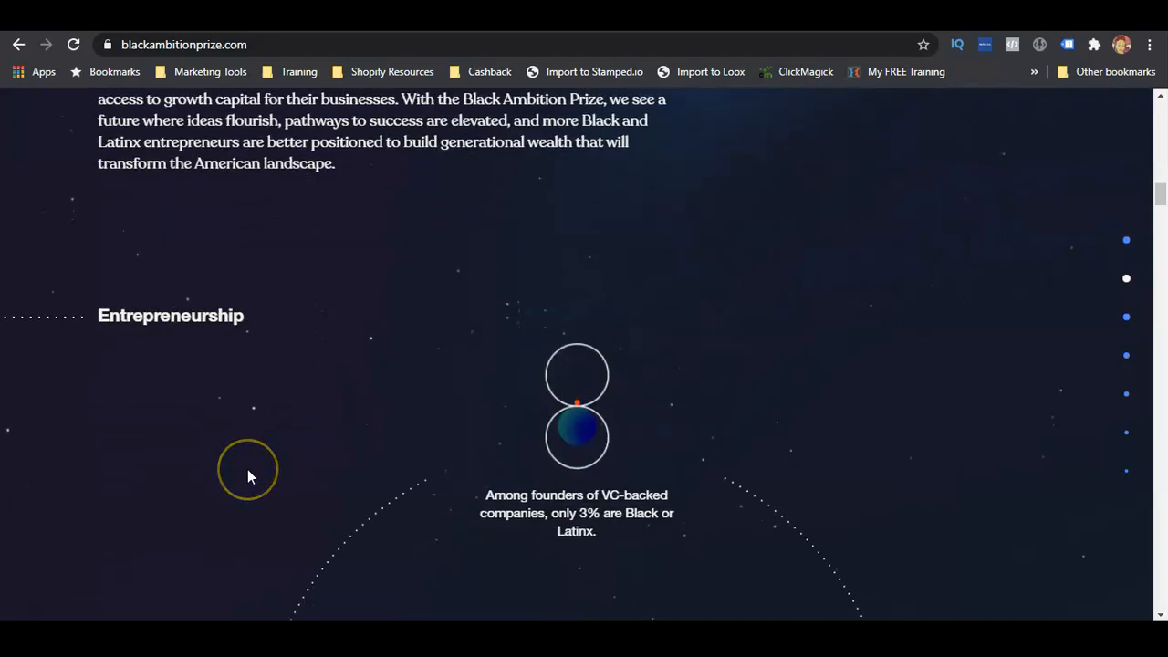
scroll(down, 3)
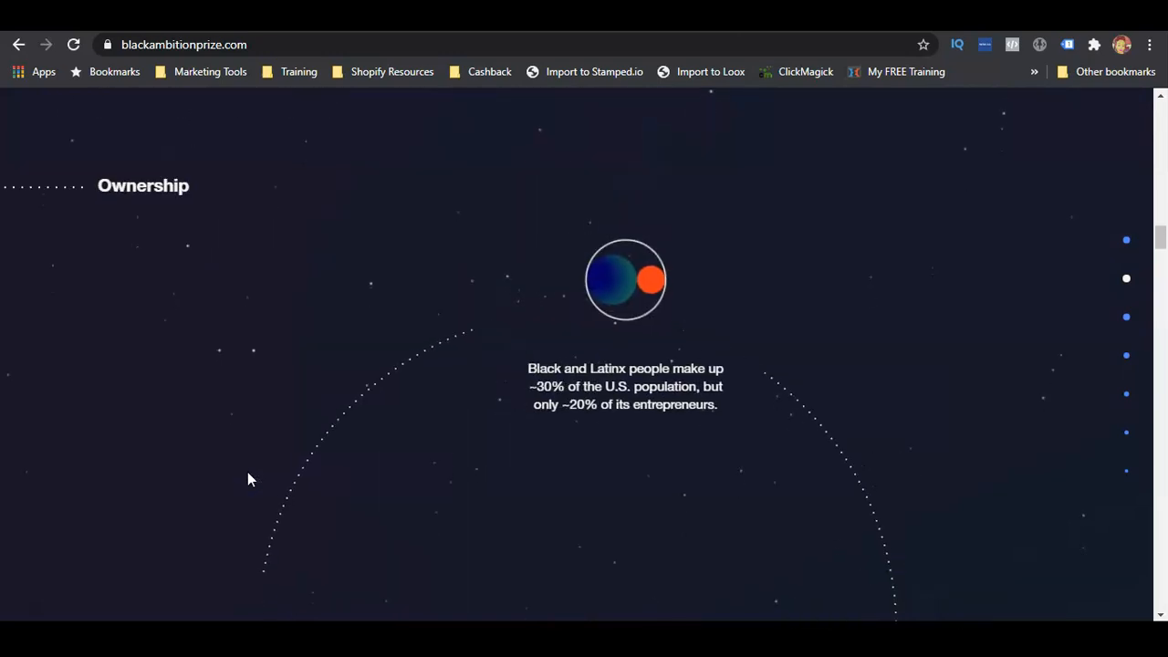
scroll(down, 3)
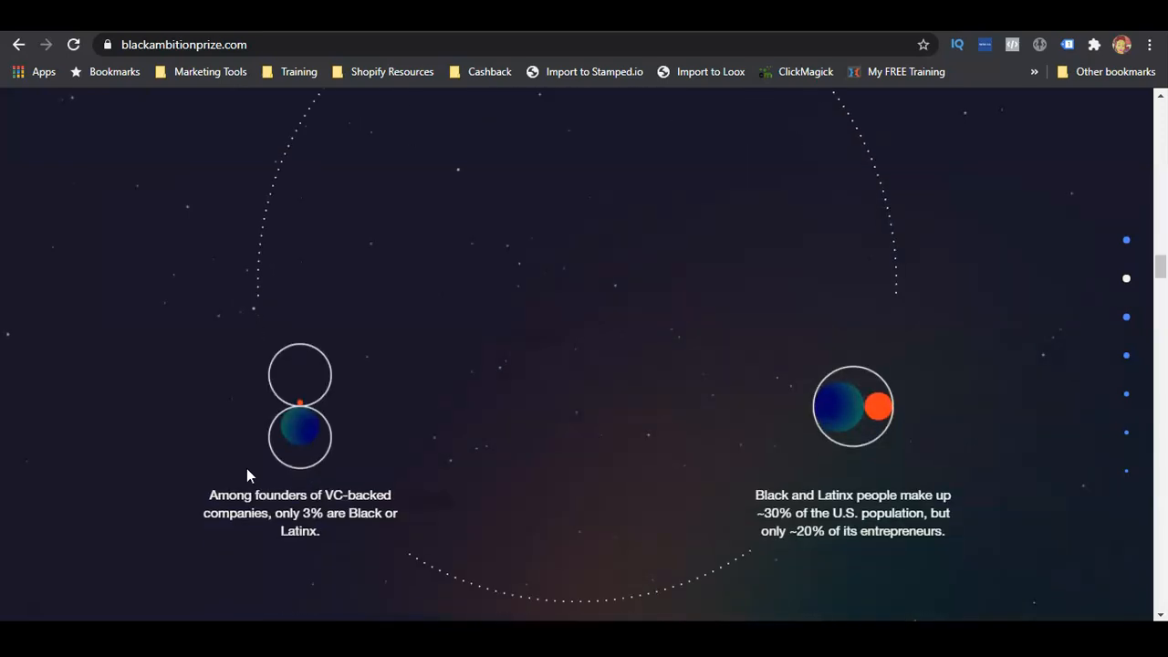
Scroll down to The Prize section covering the main prize, the HBCU Prize, and eligibility.
scroll(down, 3)
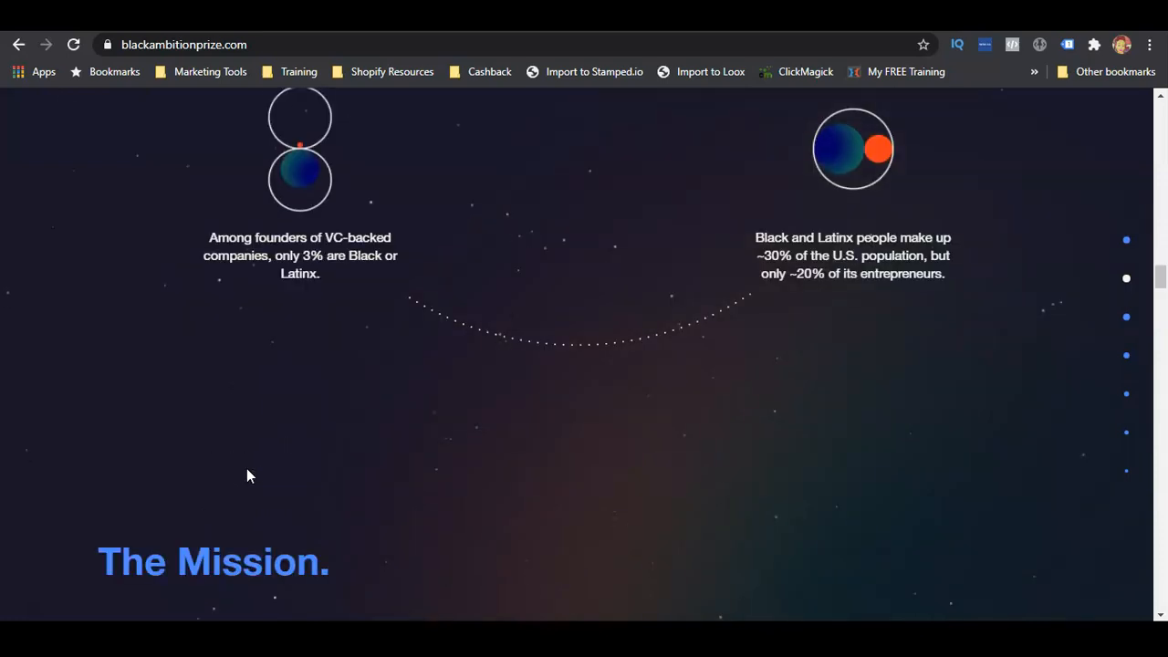
scroll(down, 3)
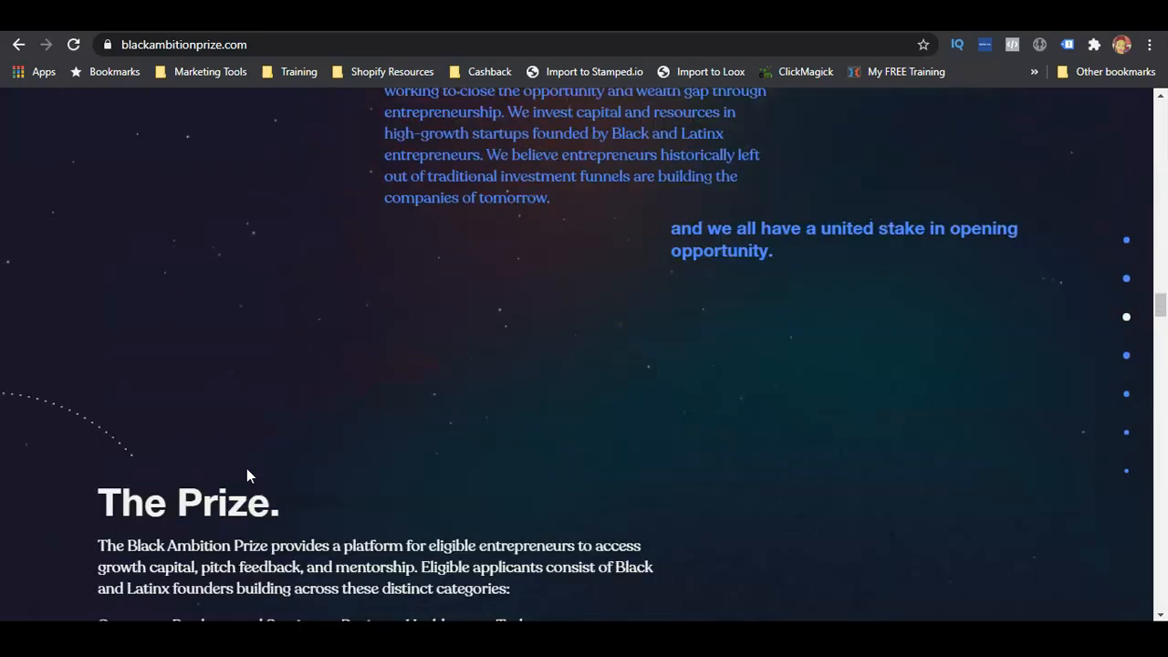
scroll(down, 3)
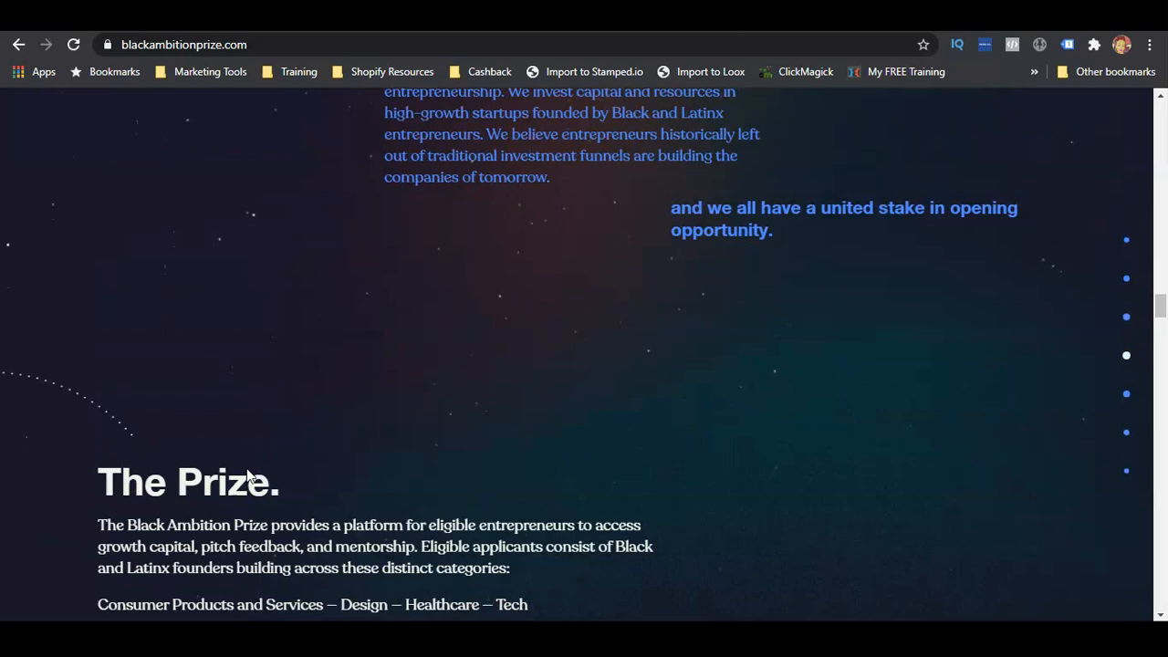
scroll(down, 3)
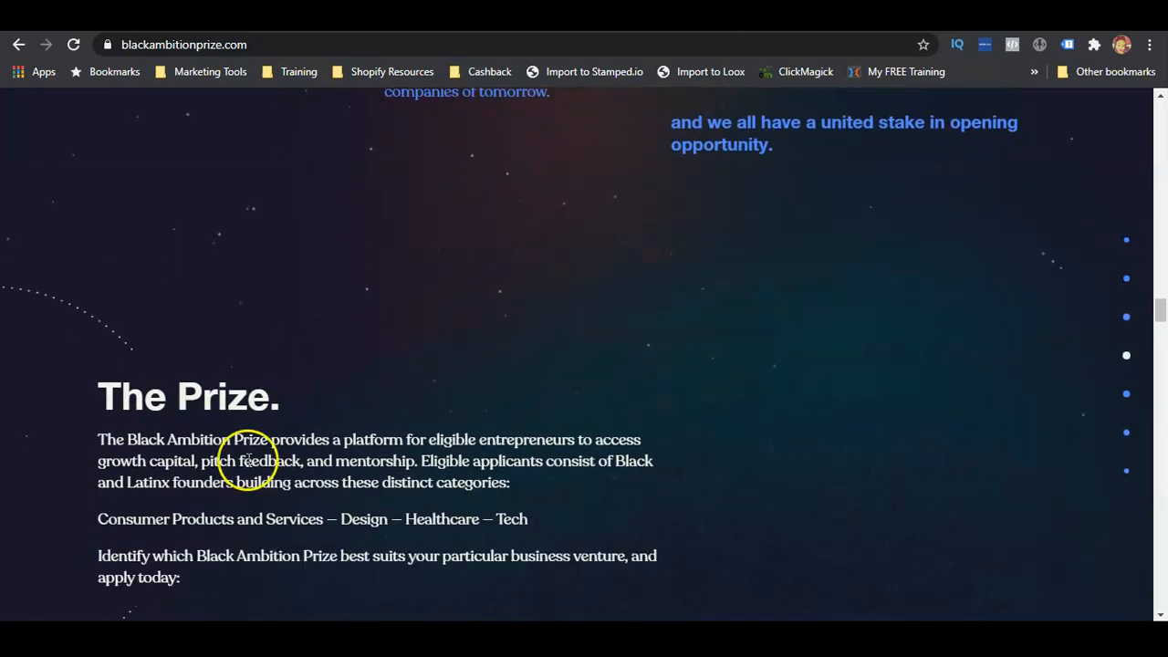
scroll(down, 3)
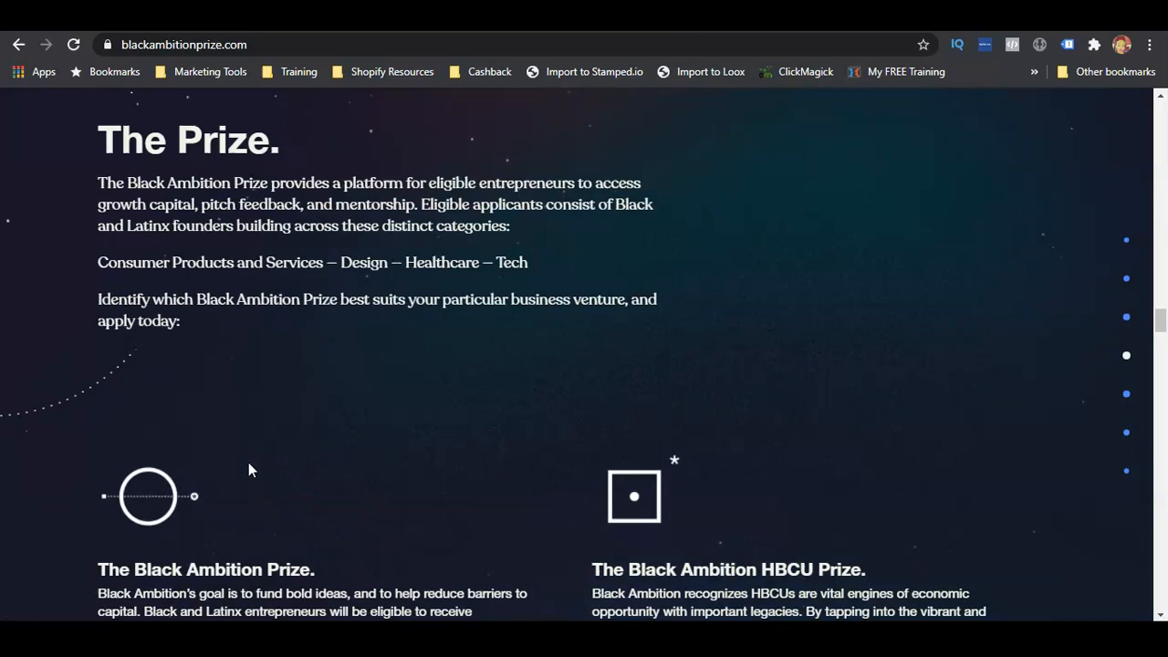
scroll(down, 3)
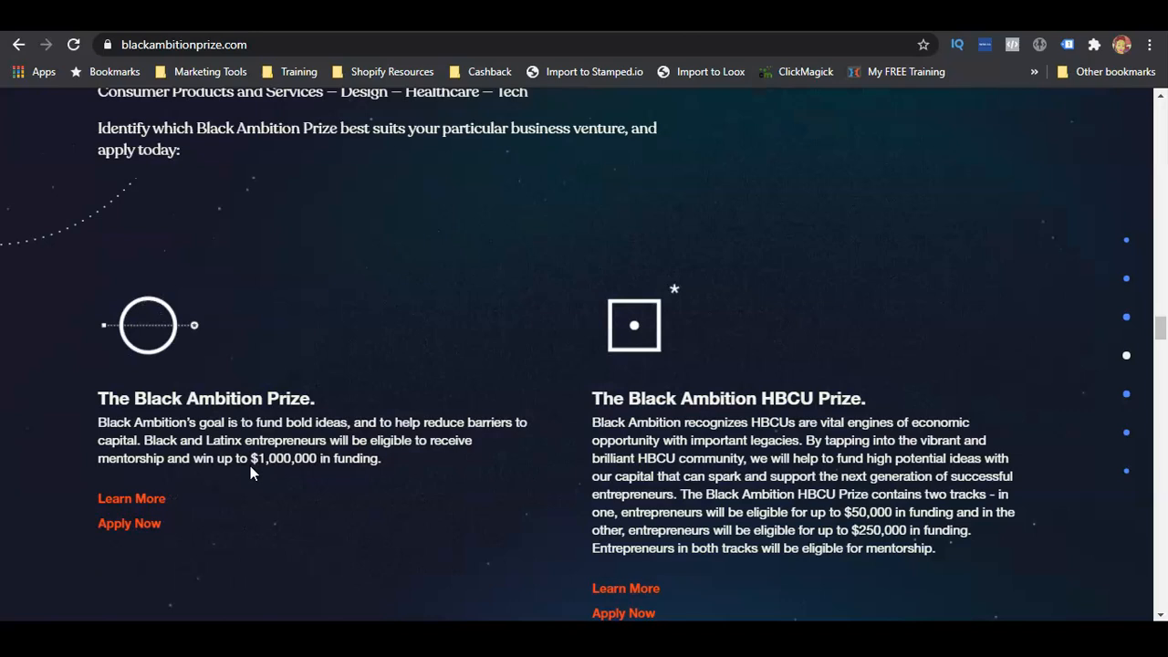
scroll(down, 3)
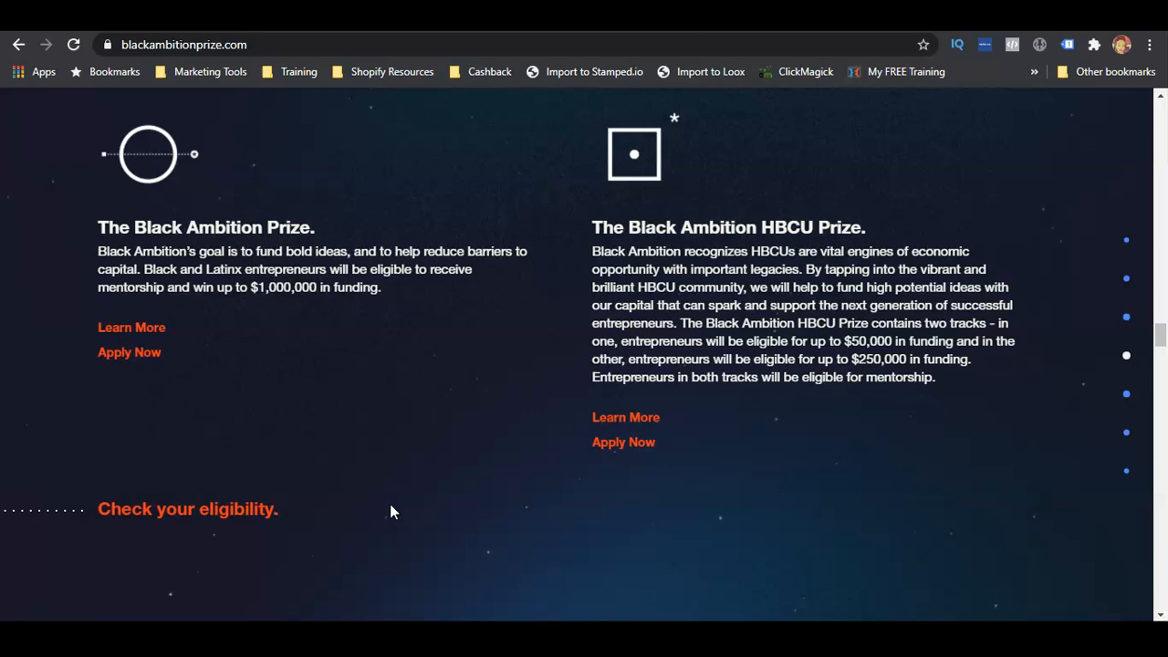
mouse_move(758, 358)
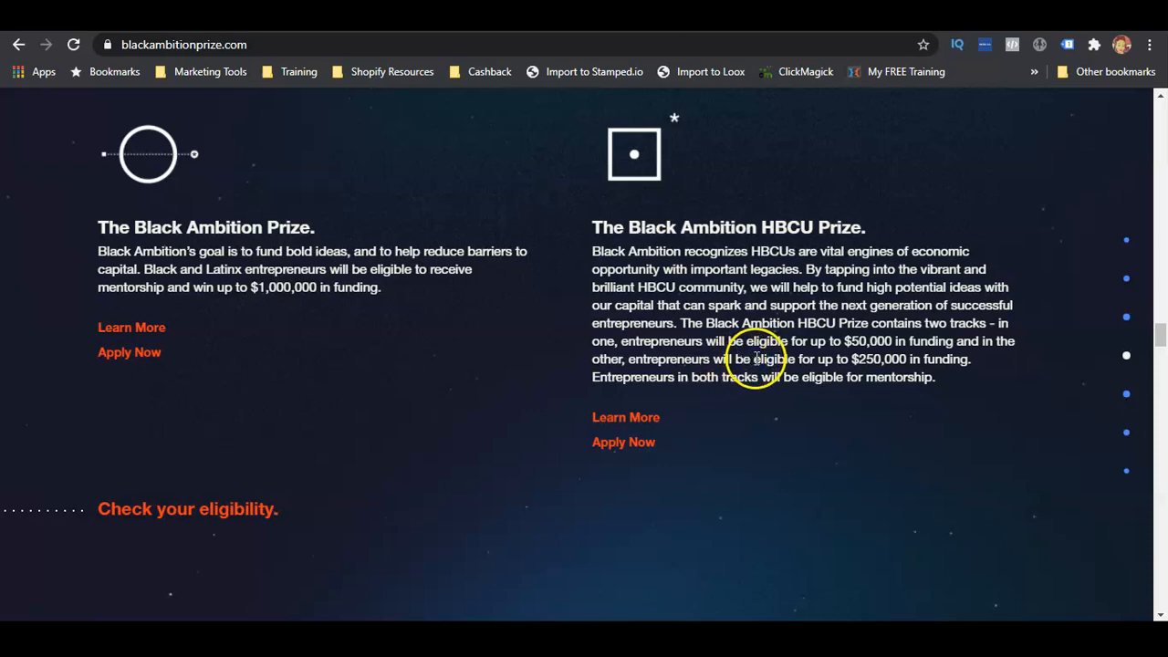
mouse_move(767, 354)
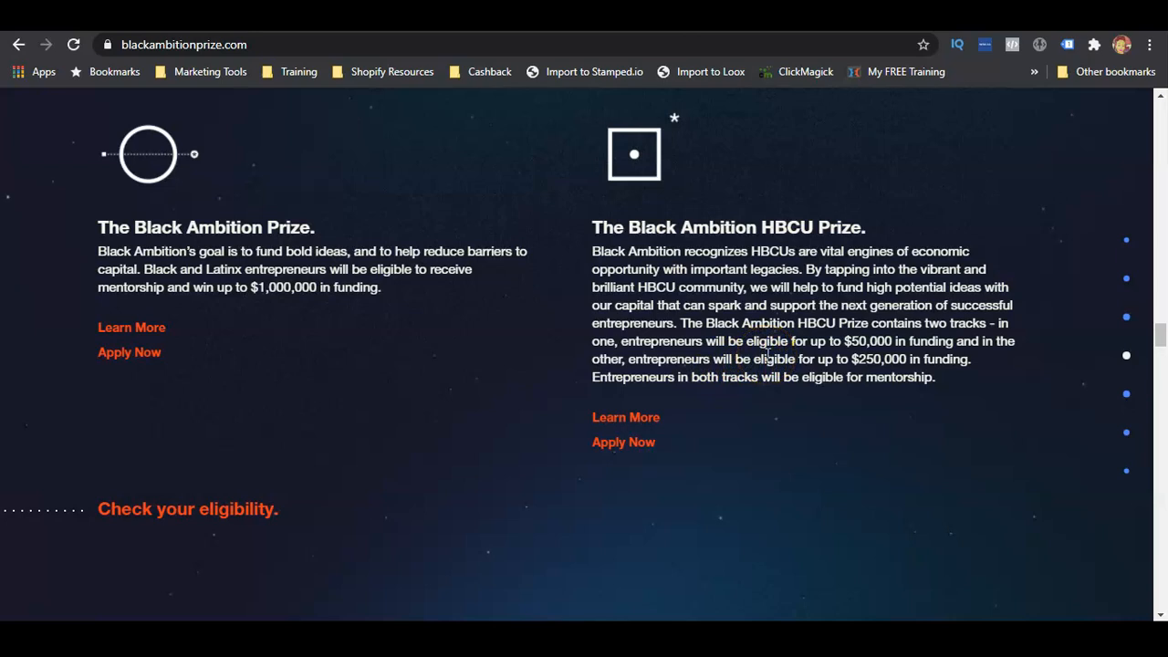
mouse_move(764, 408)
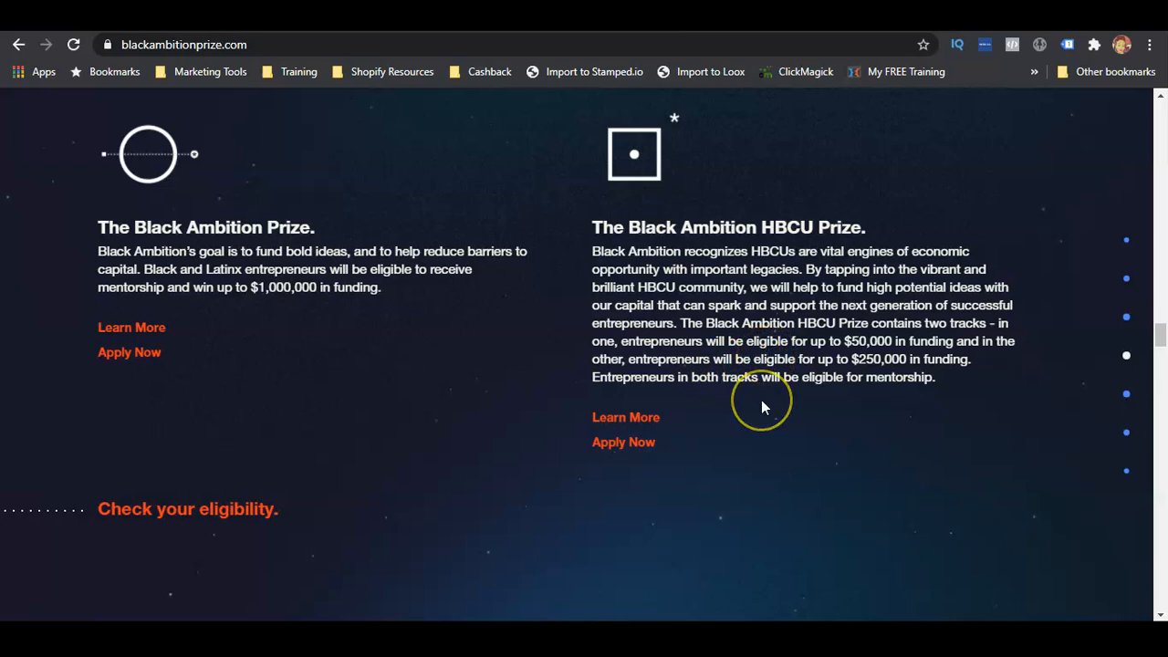
mouse_move(763, 407)
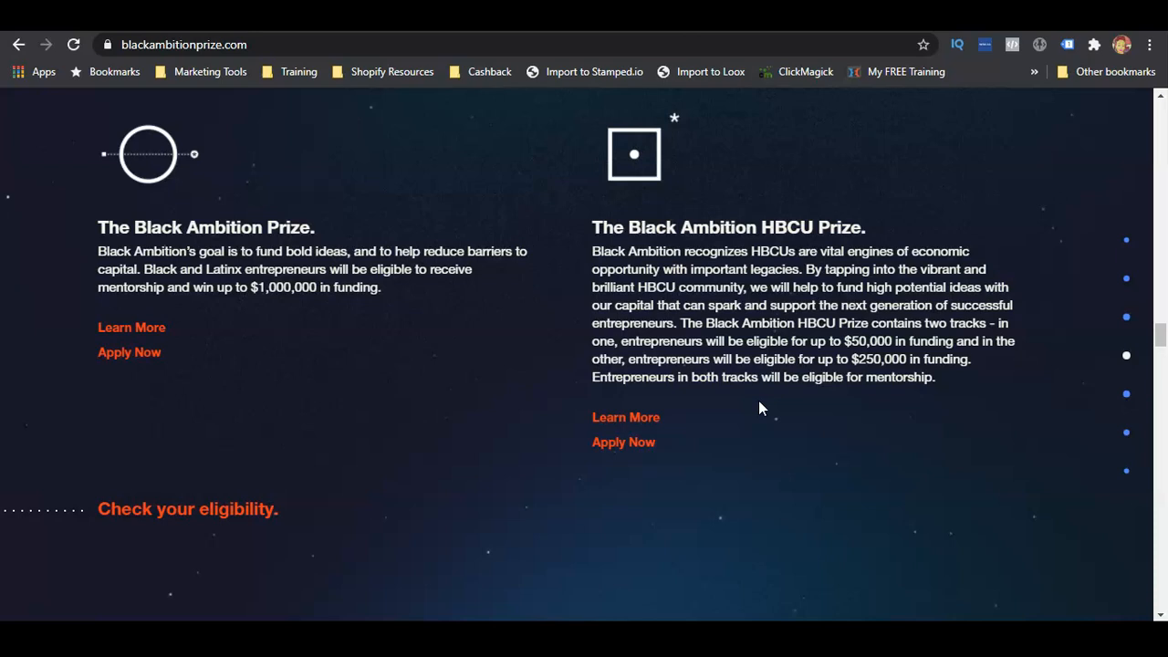
mouse_move(128, 352)
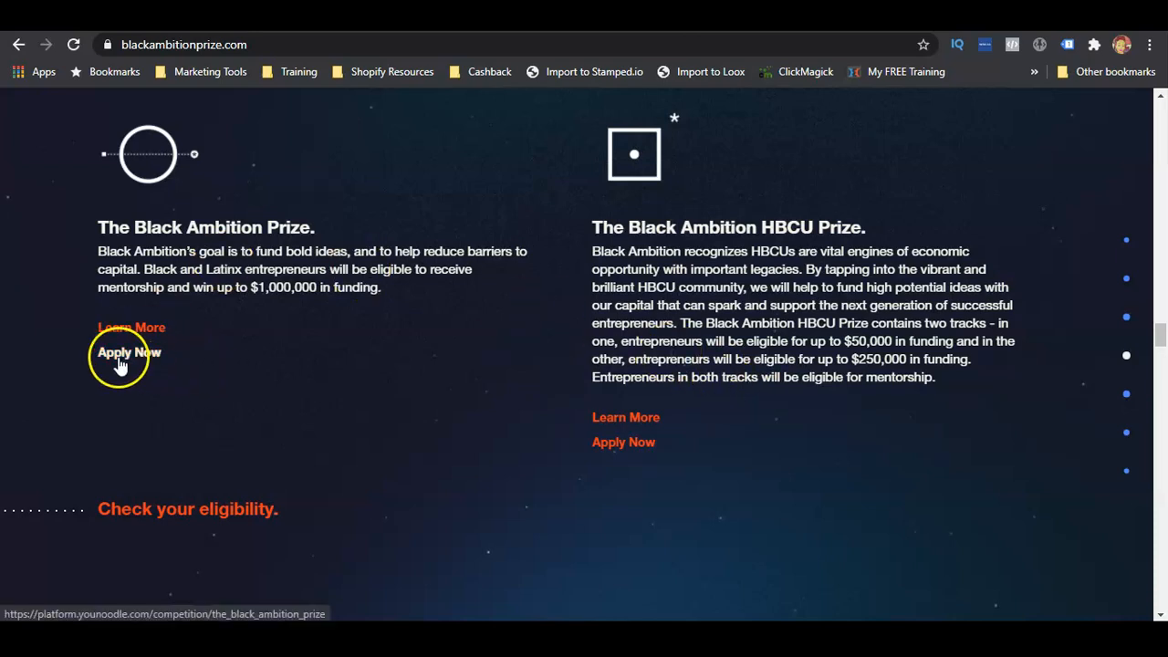
Open the Black Ambition Prize's YouNoodle competition page, review its launch and deadline dates, and start applying.
click(129, 352)
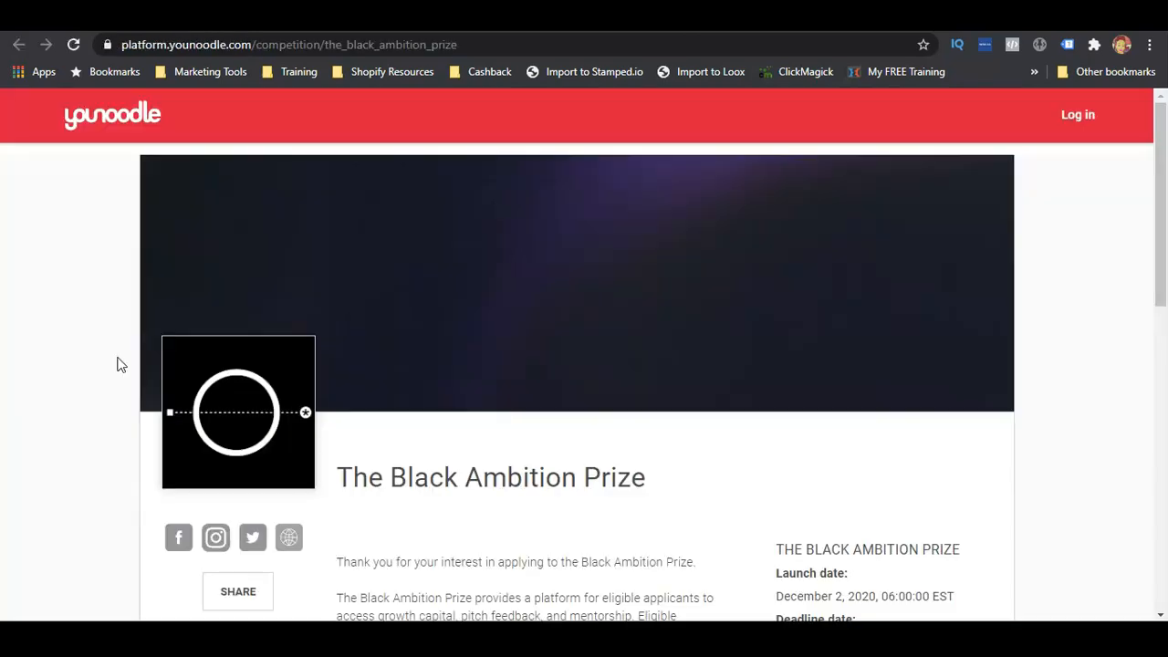
scroll(down, 3)
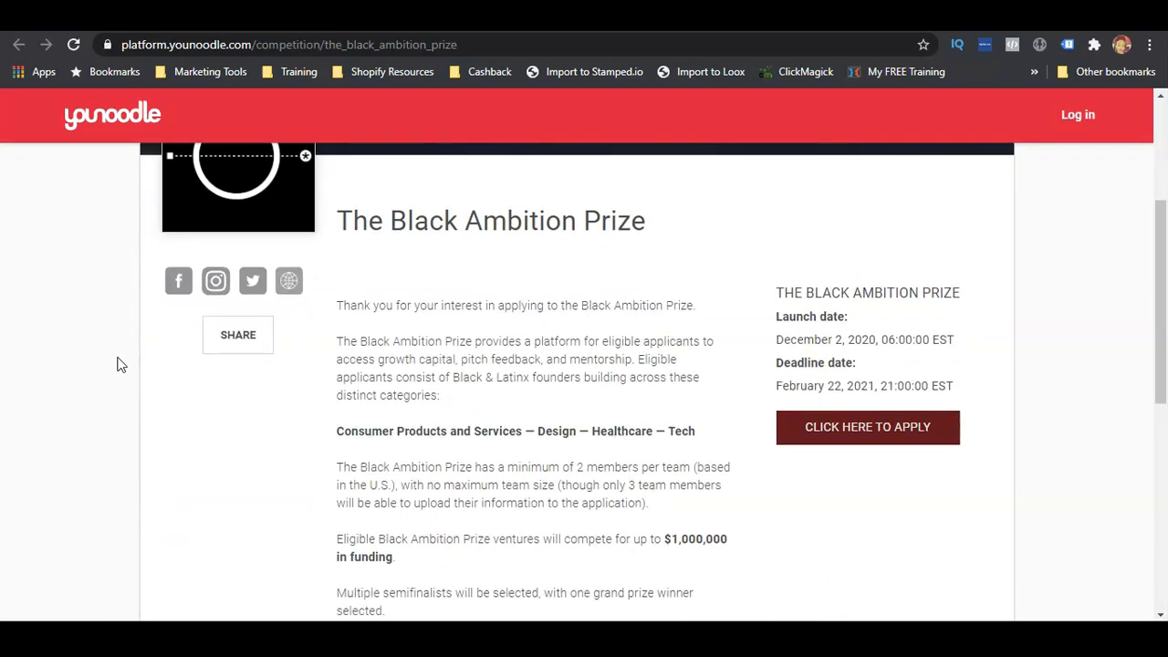
mouse_move(826, 392)
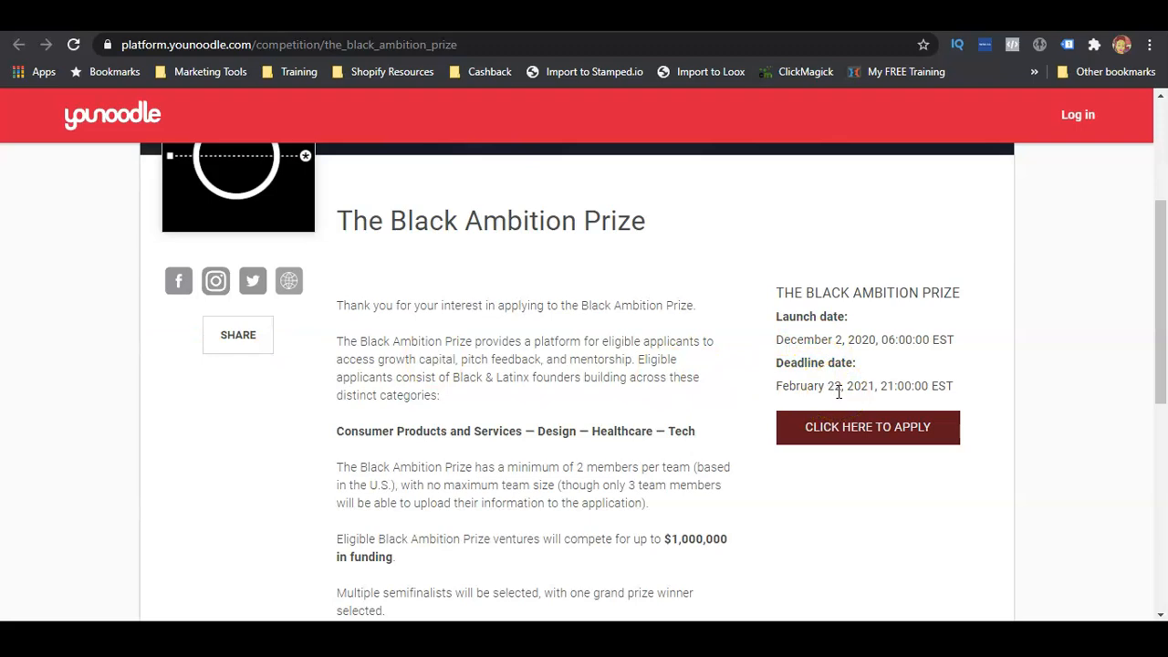
mouse_move(943, 403)
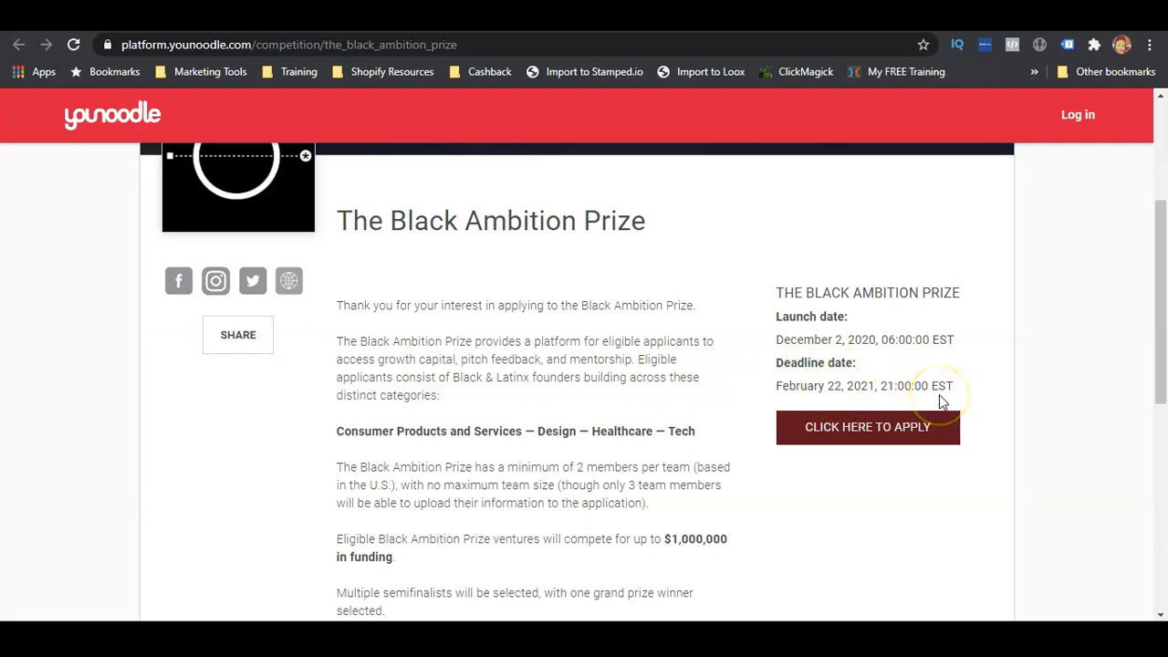
mouse_move(943, 402)
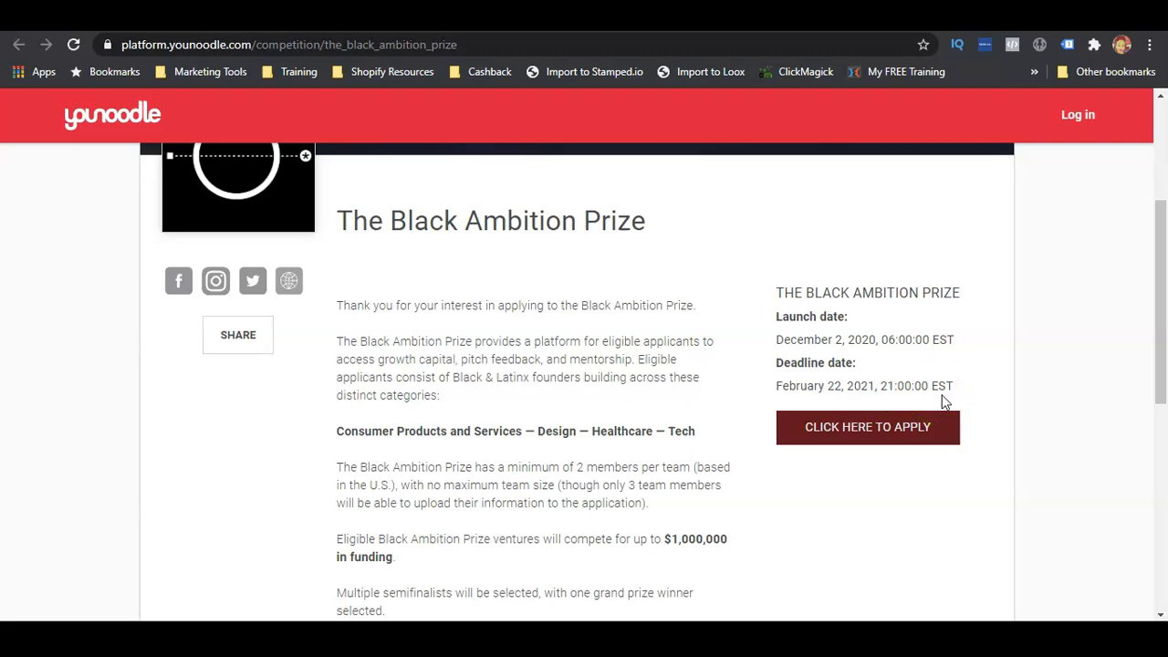
scroll(down, 3)
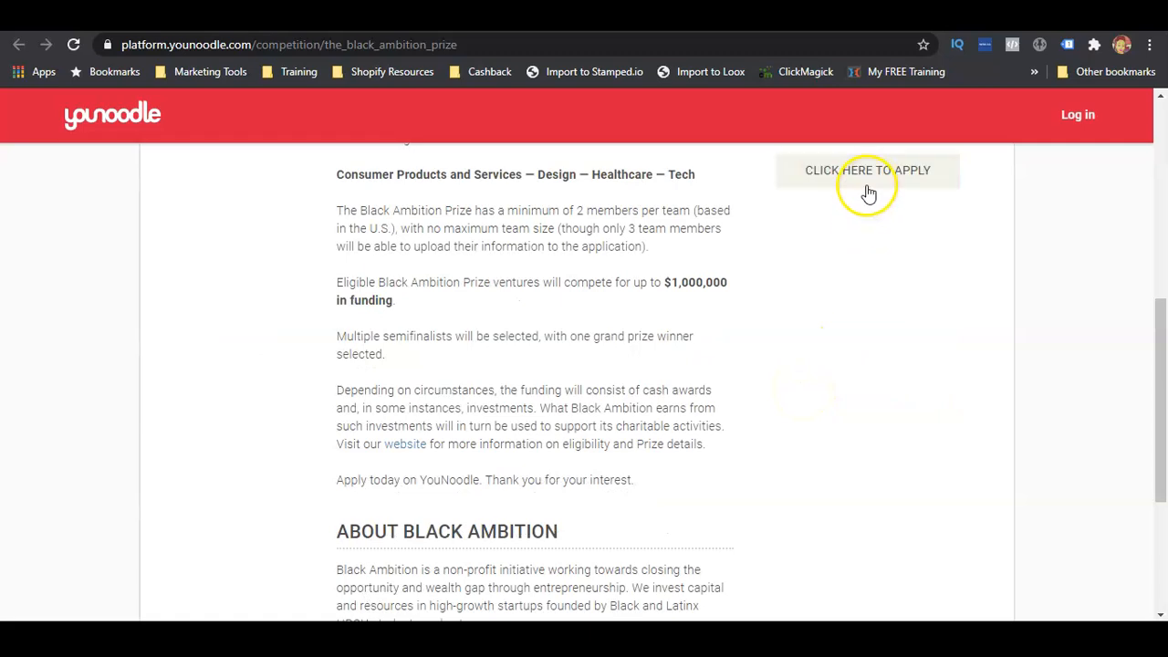
click(867, 171)
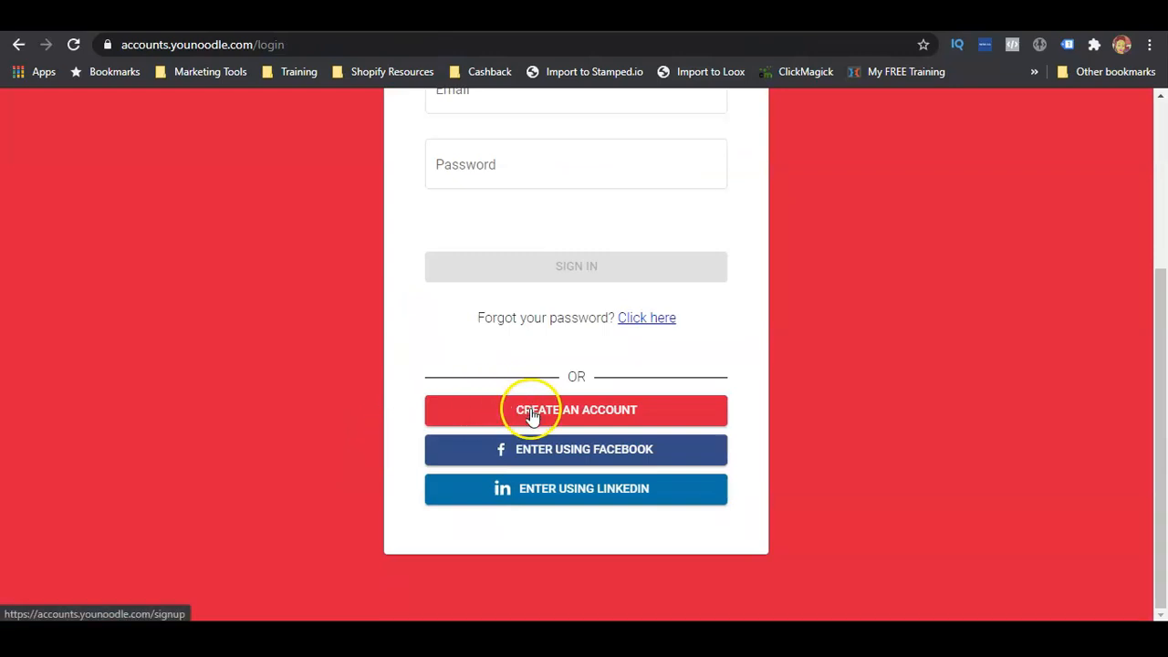
mouse_move(566, 406)
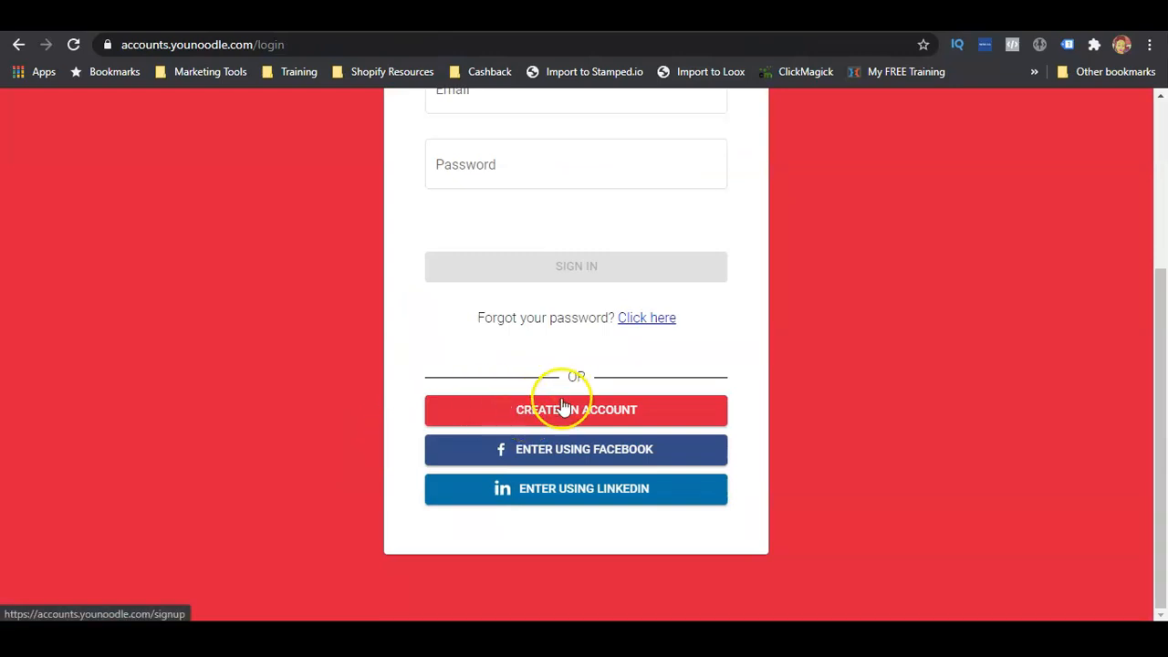
mouse_move(286, 436)
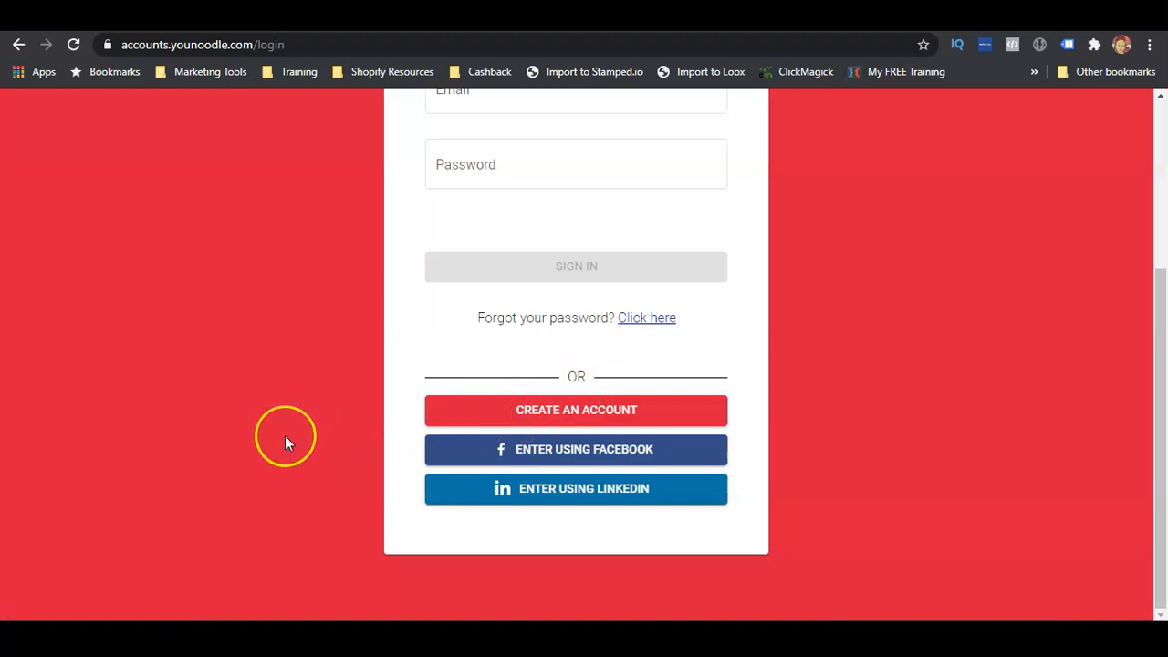
Scroll back up the YouNoodle login page, then move on to the YouTube channel's Videos tab.
scroll(up, 3)
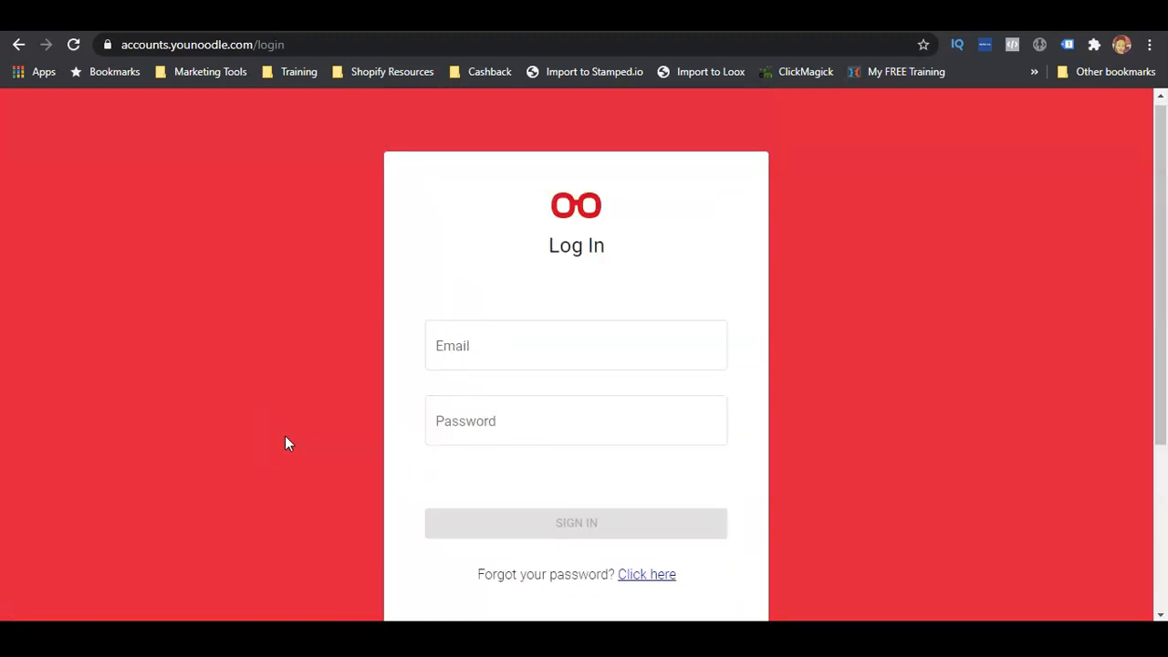
click(258, 467)
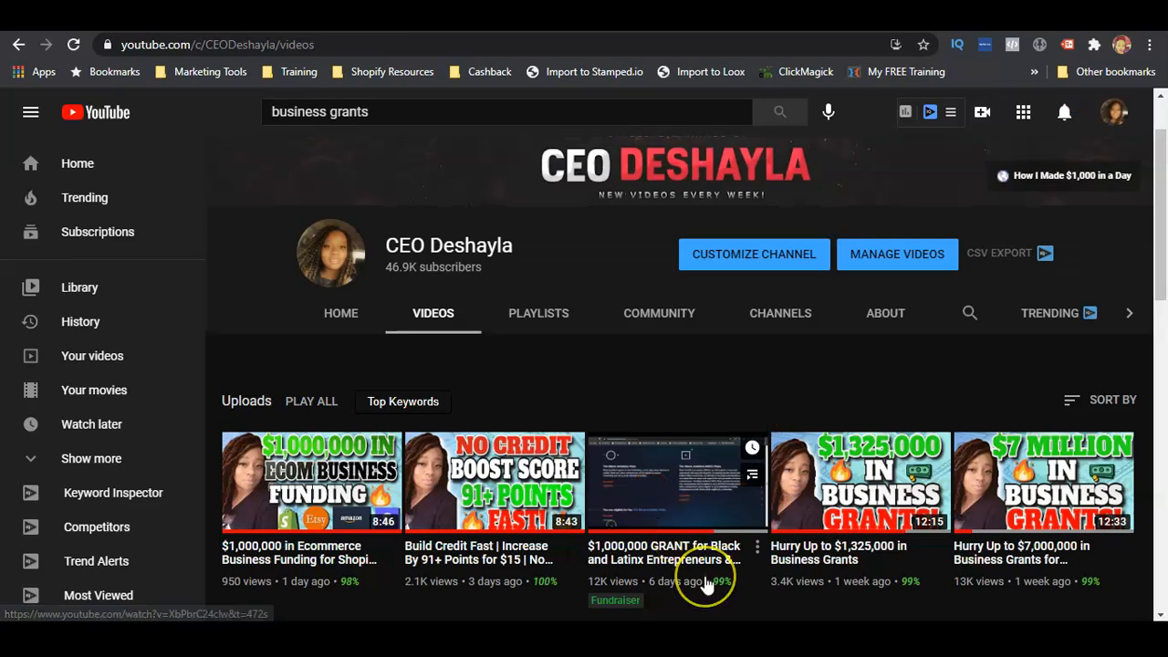
mouse_move(708, 584)
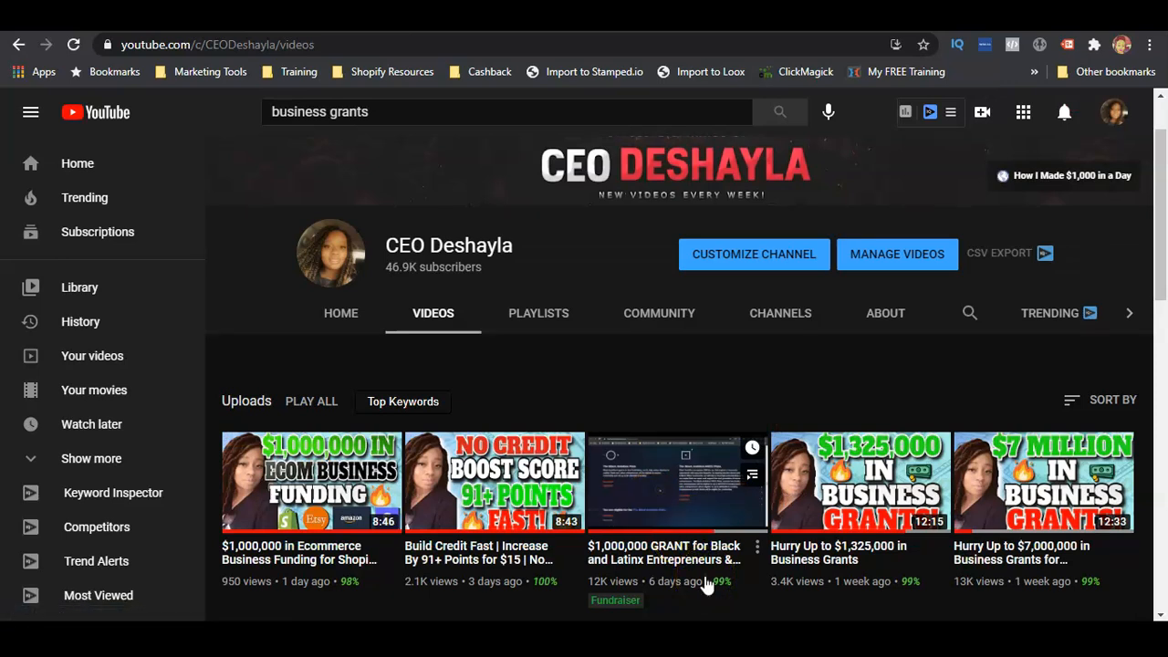
mouse_move(399, 546)
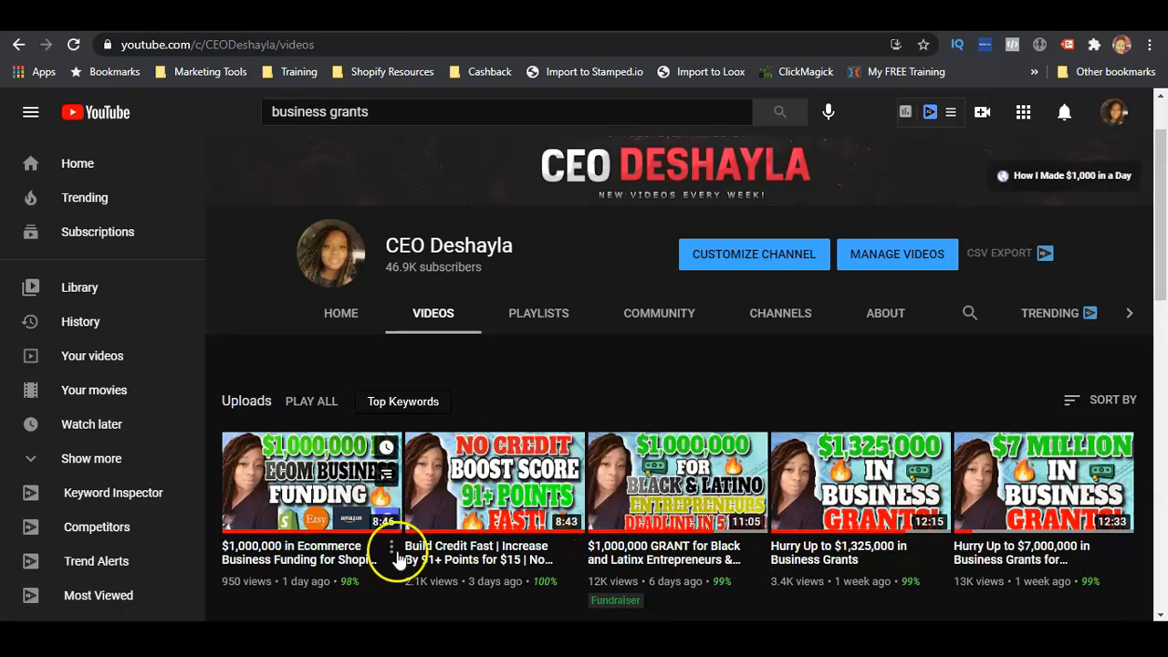
Scroll through several rows of older grant and business-credit uploads on the channel's Videos tab.
scroll(down, 3)
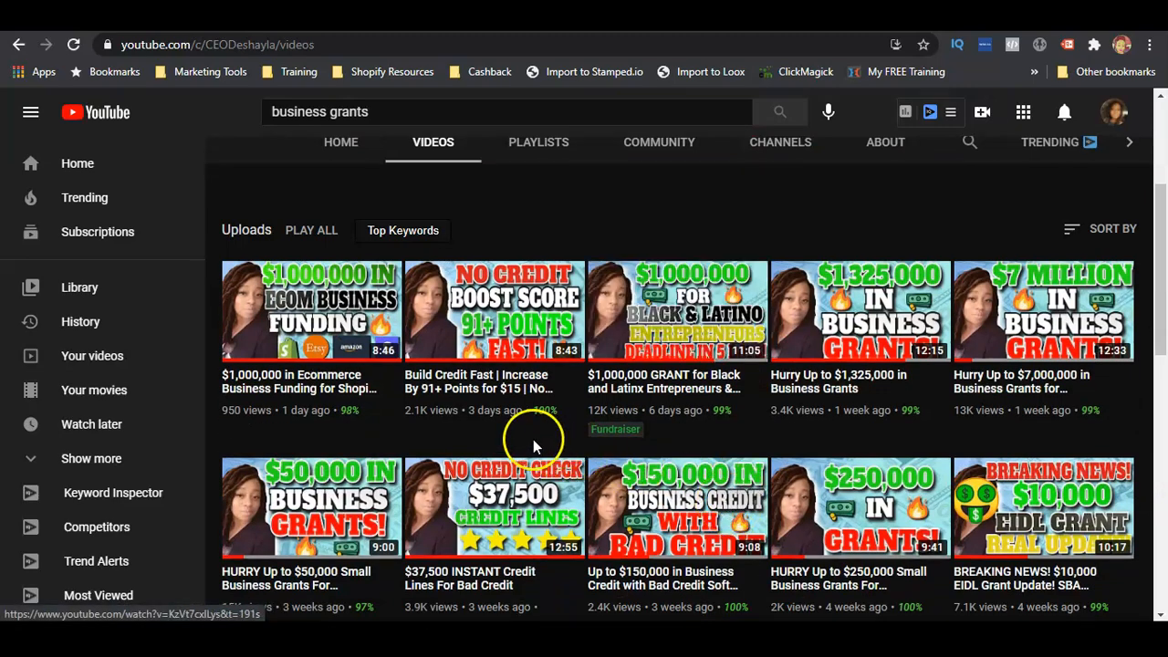
mouse_move(511, 420)
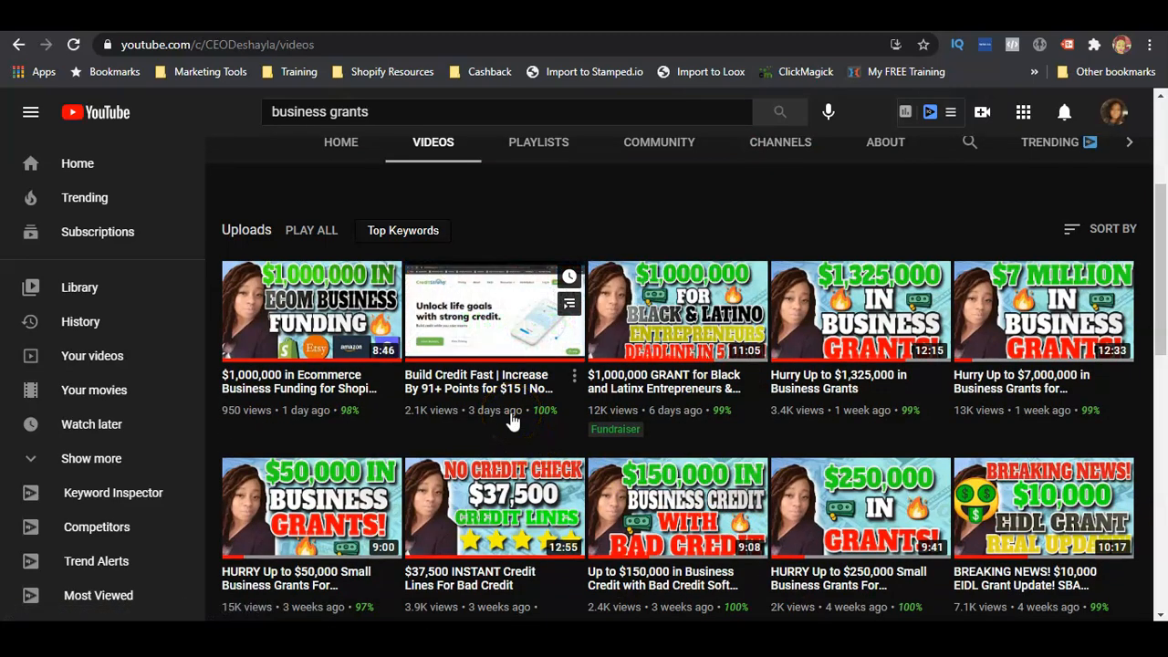
scroll(down, 3)
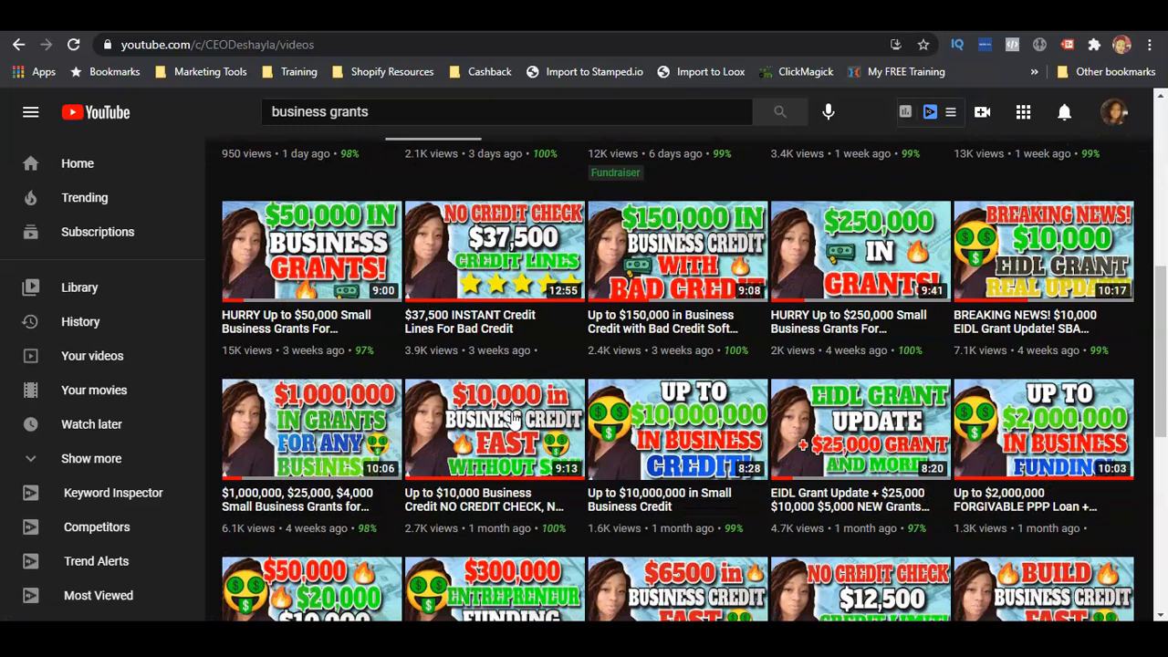
scroll(down, 3)
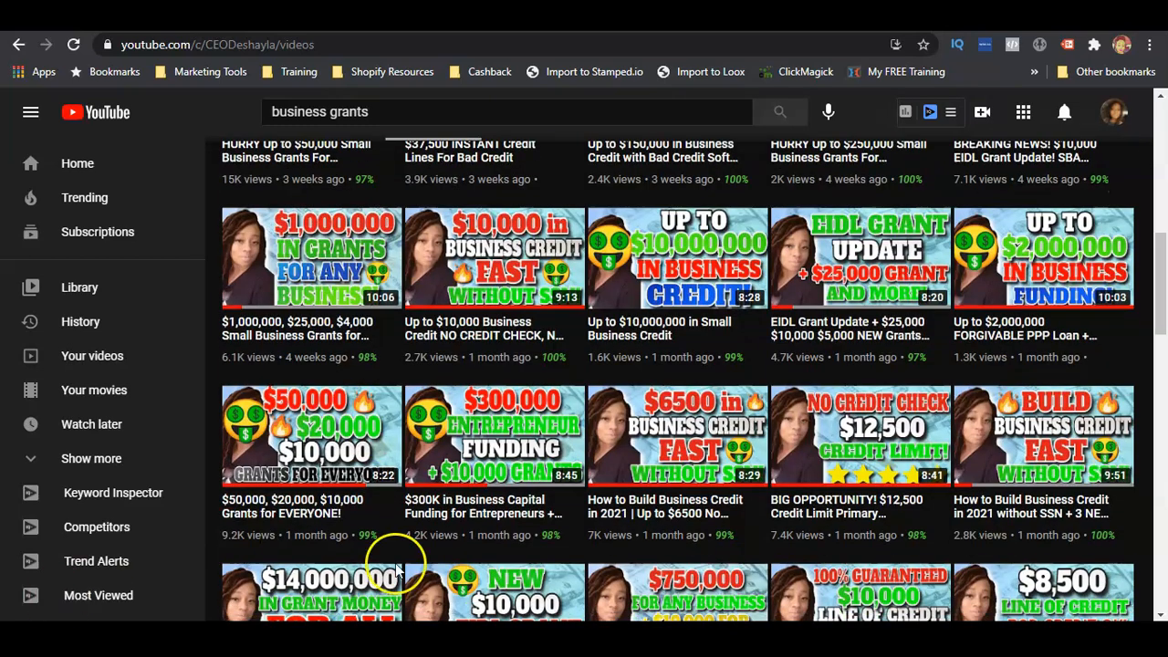
mouse_move(397, 566)
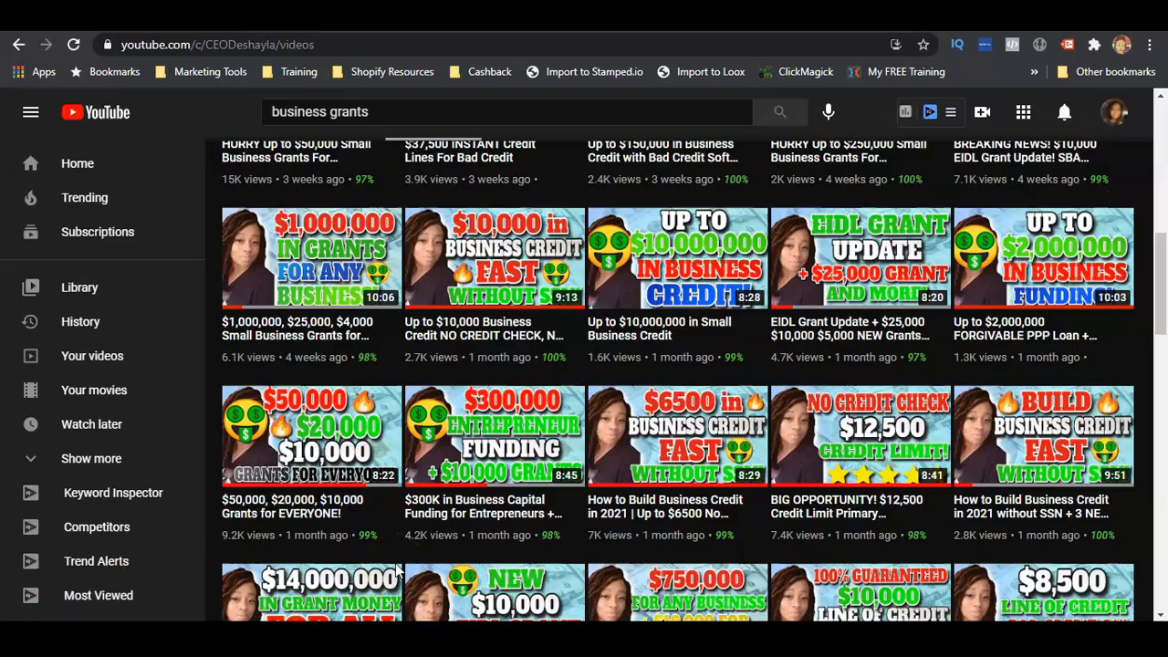